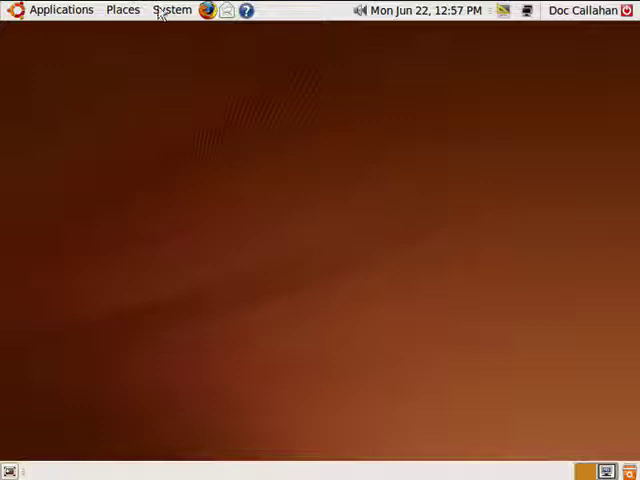
Launch the Volume Control window for the Ensoniq AudioPCI mixer from System Preferences.
{"action": "left_click", "coordinate": [172, 8]}
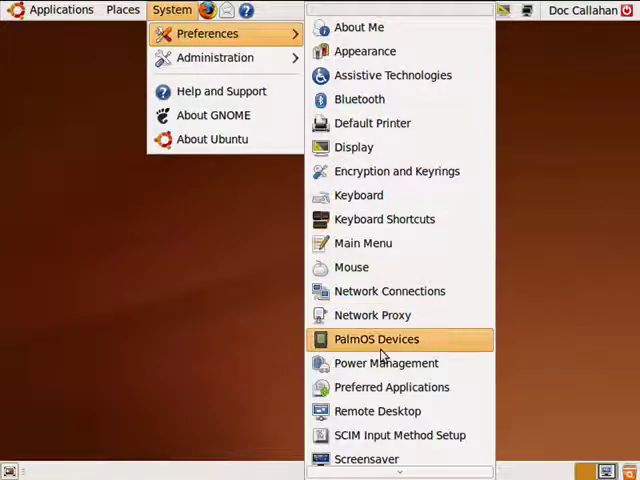
{"action": "left_click", "coordinate": [376, 340]}
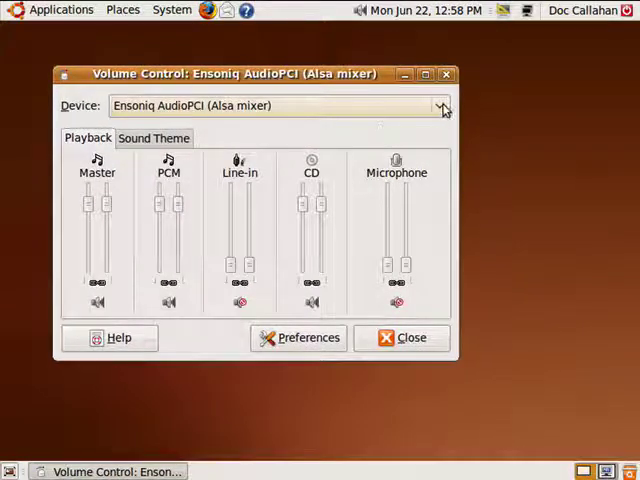
Check the Device dropdown to see which sound devices the mixer can control.
{"action": "left_click", "coordinate": [442, 104]}
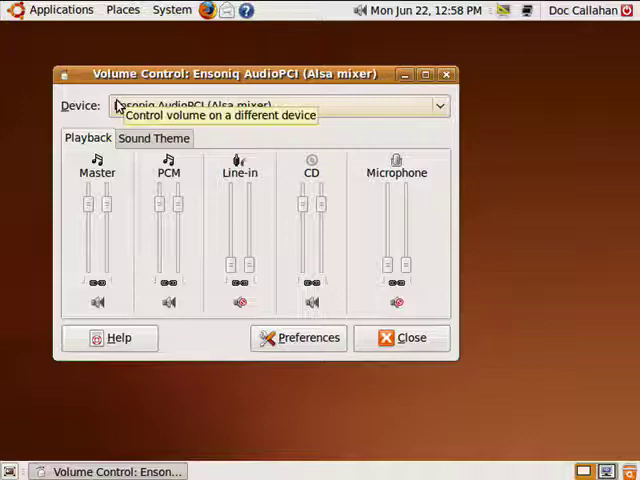
{"action": "mouse_move", "coordinate": [108, 210]}
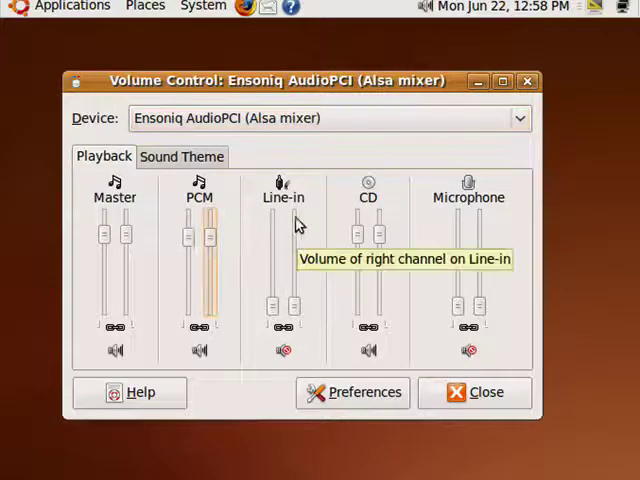
{"action": "mouse_move", "coordinate": [480, 308]}
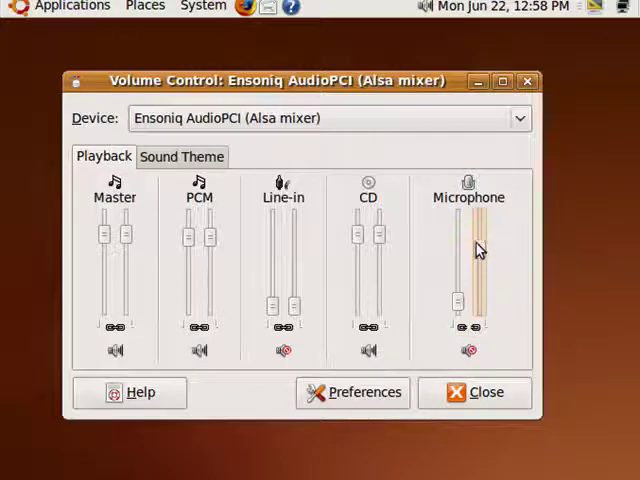
{"action": "mouse_move", "coordinate": [478, 240]}
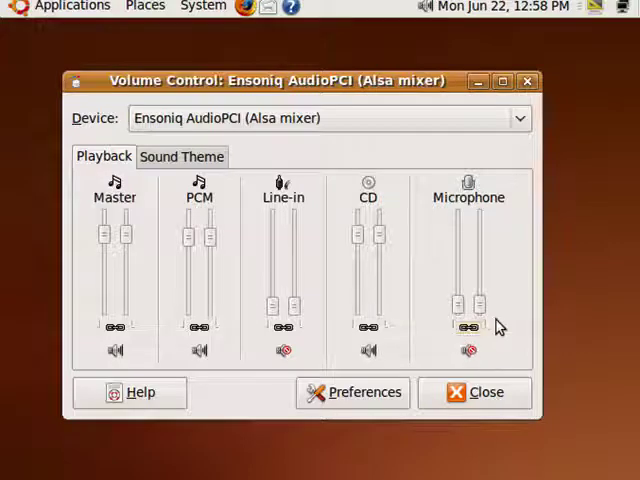
{"action": "mouse_move", "coordinate": [468, 350]}
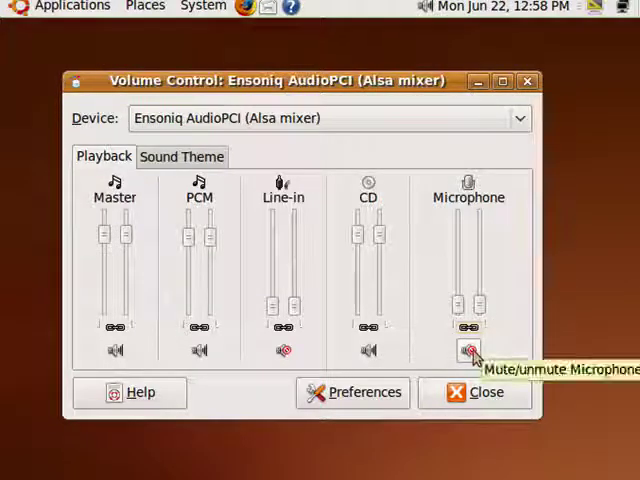
Toggle Microphone and Line-in mute, adjust the Master level and its channel lock.
{"action": "left_click", "coordinate": [468, 350]}
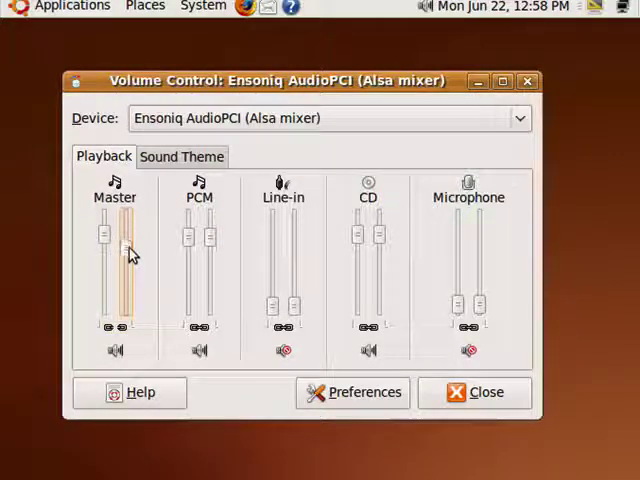
{"action": "left_click_drag", "start_coordinate": [120, 256], "coordinate": [120, 236]}
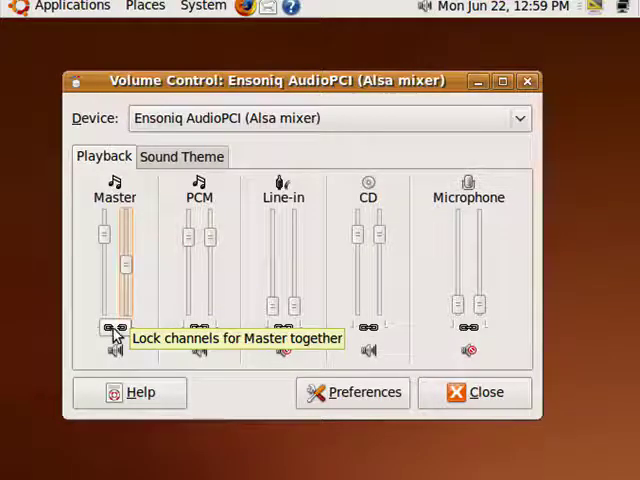
{"action": "left_click", "coordinate": [114, 328]}
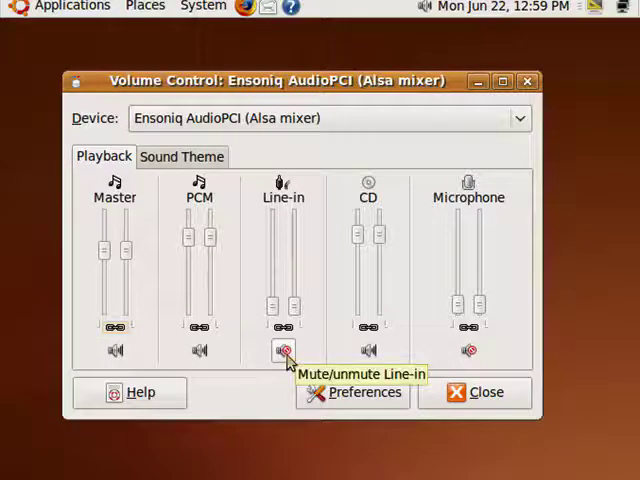
{"action": "left_click", "coordinate": [180, 156]}
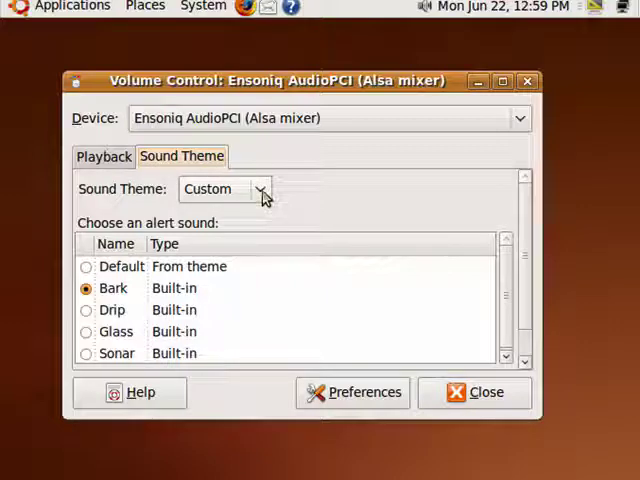
{"action": "left_click", "coordinate": [222, 188]}
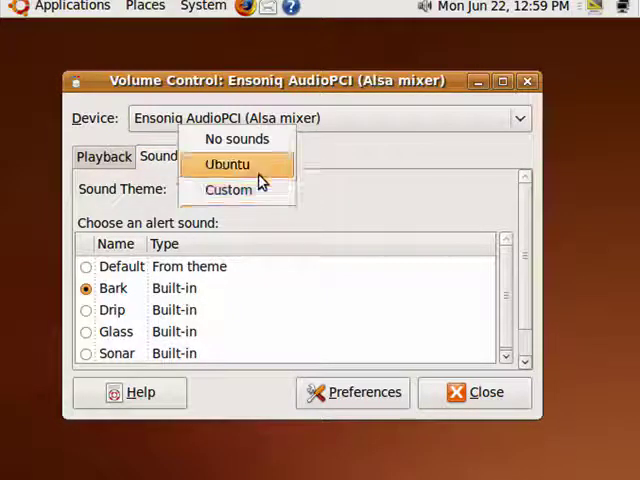
{"action": "left_click", "coordinate": [228, 188]}
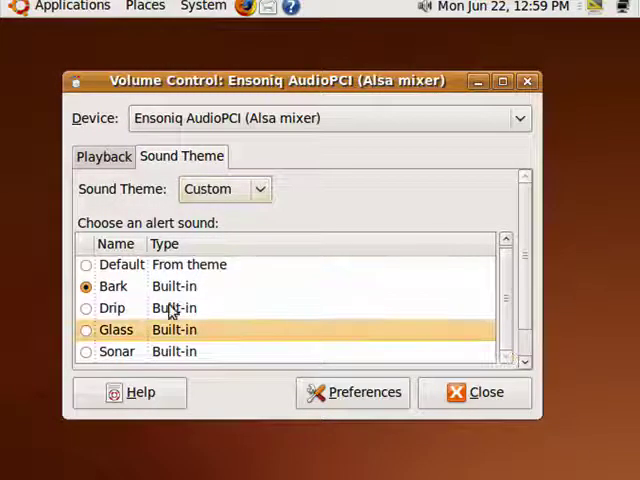
{"action": "mouse_move", "coordinate": [310, 266]}
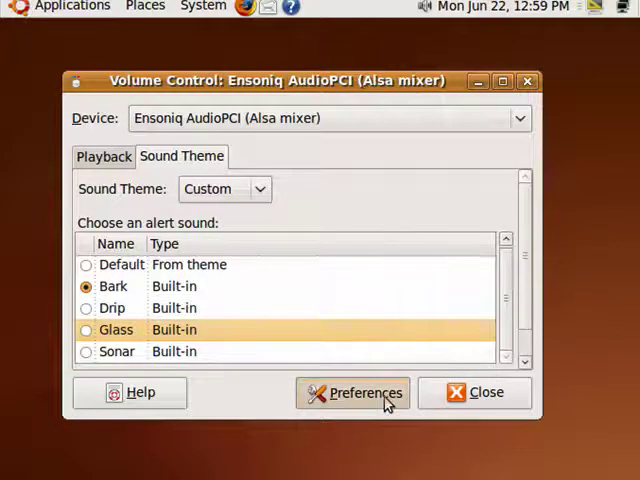
Make the Video track and Line-in Capture switch visible in the mixer's track preferences.
{"action": "left_click", "coordinate": [352, 392]}
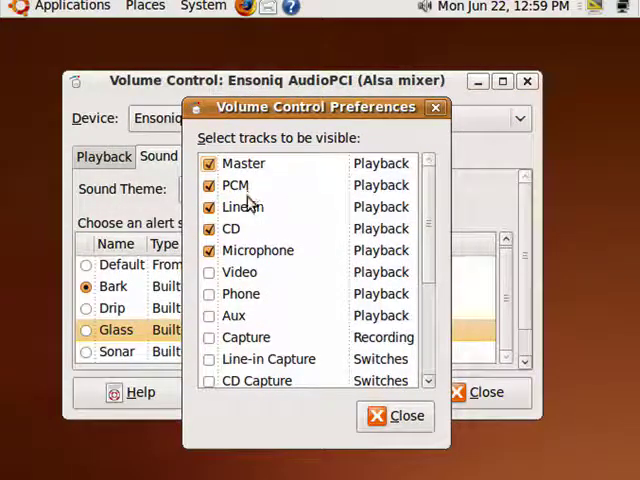
{"action": "left_click", "coordinate": [210, 272]}
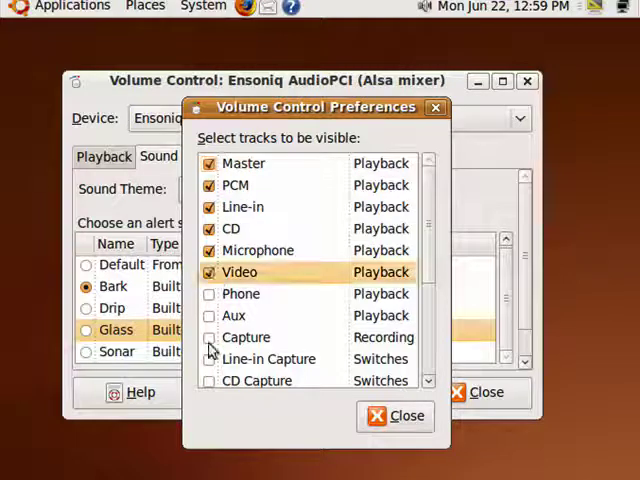
{"action": "left_click", "coordinate": [210, 358]}
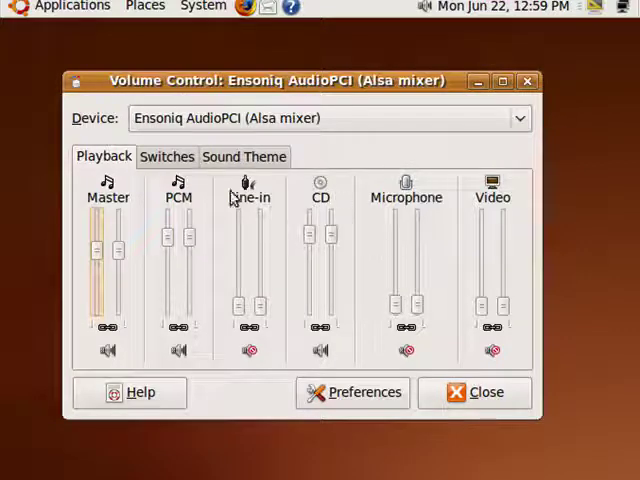
{"action": "left_click", "coordinate": [168, 156]}
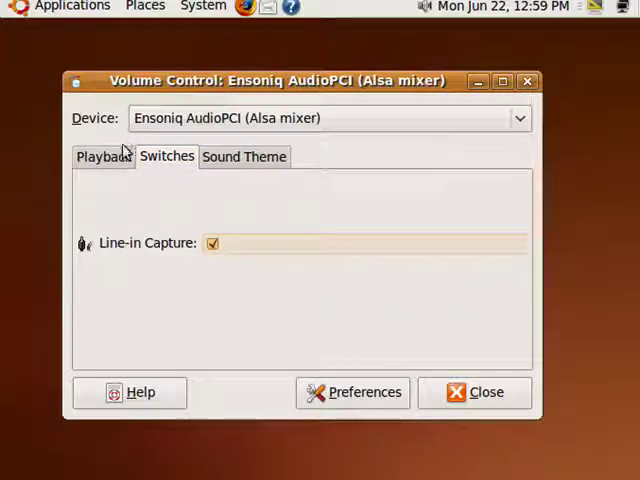
{"action": "left_click", "coordinate": [104, 156]}
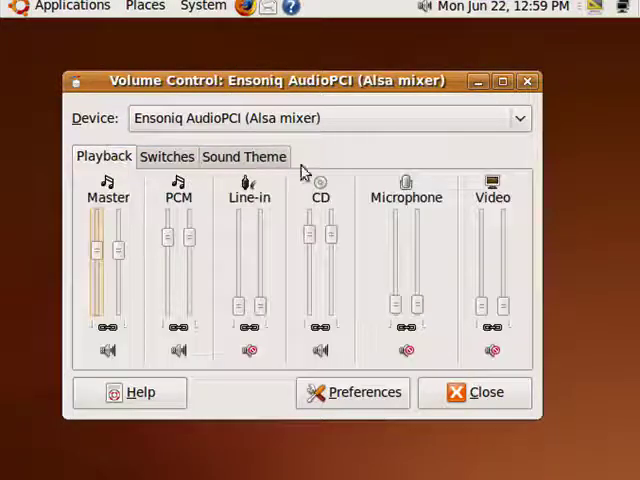